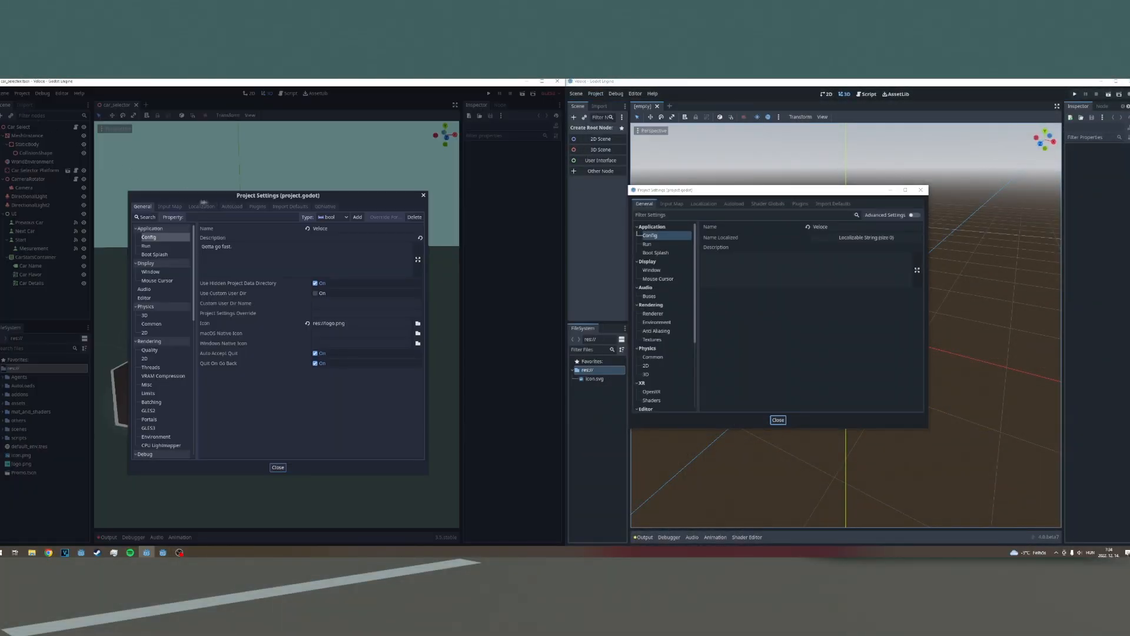
# Add the 'accelerate' input action to the Input Map and bind it to F1.
pyautogui.click(170, 206)
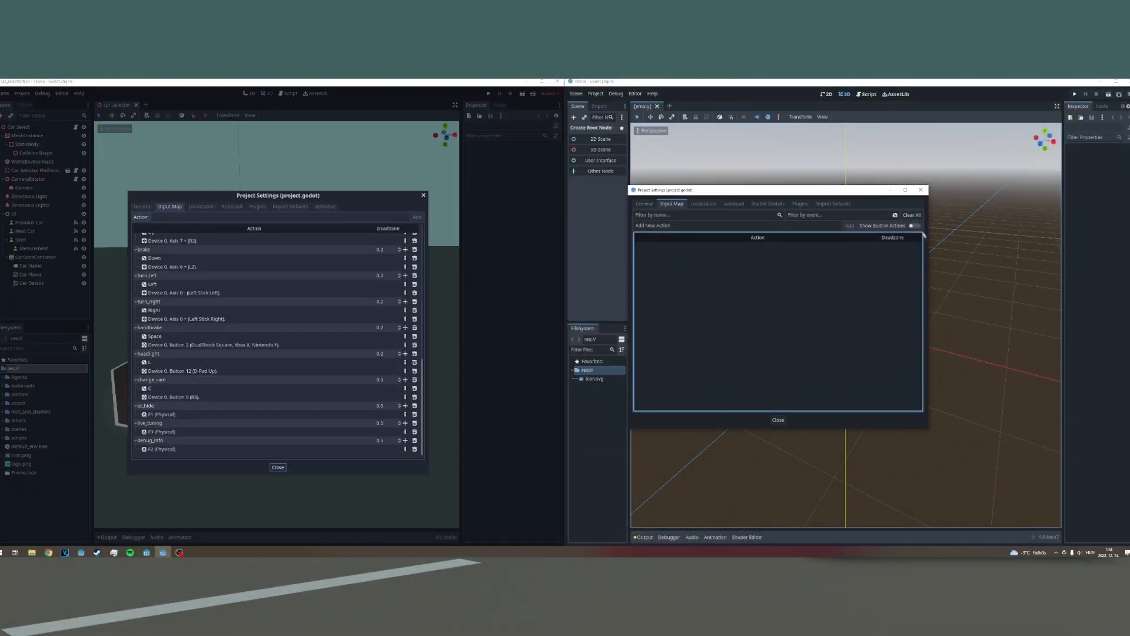
pyautogui.click(915, 225)
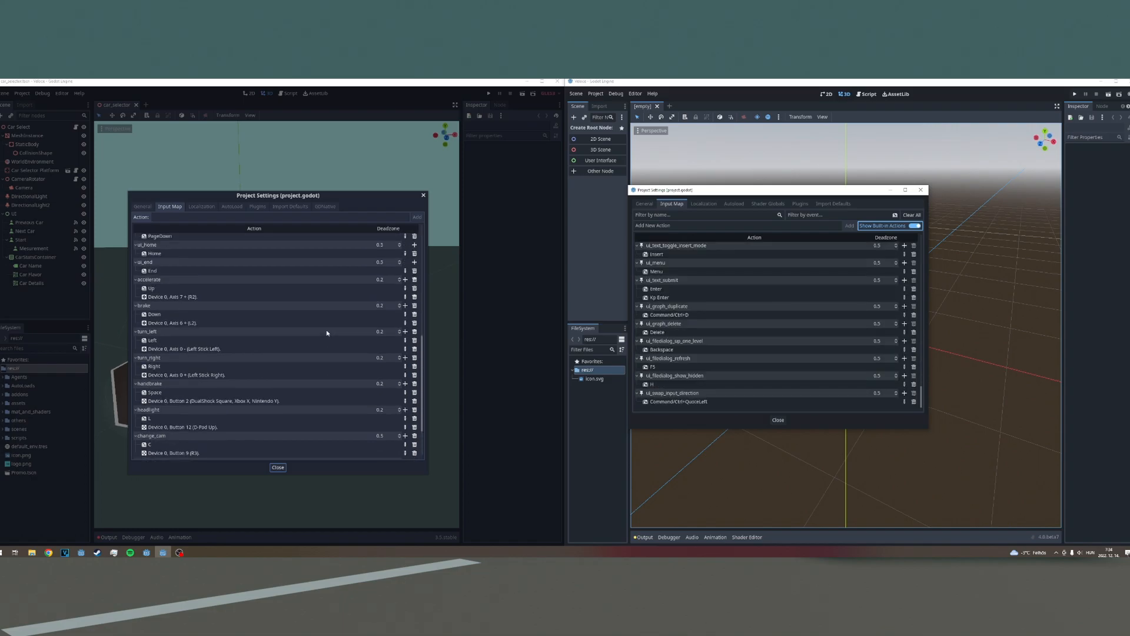
pyautogui.write('accelerate')
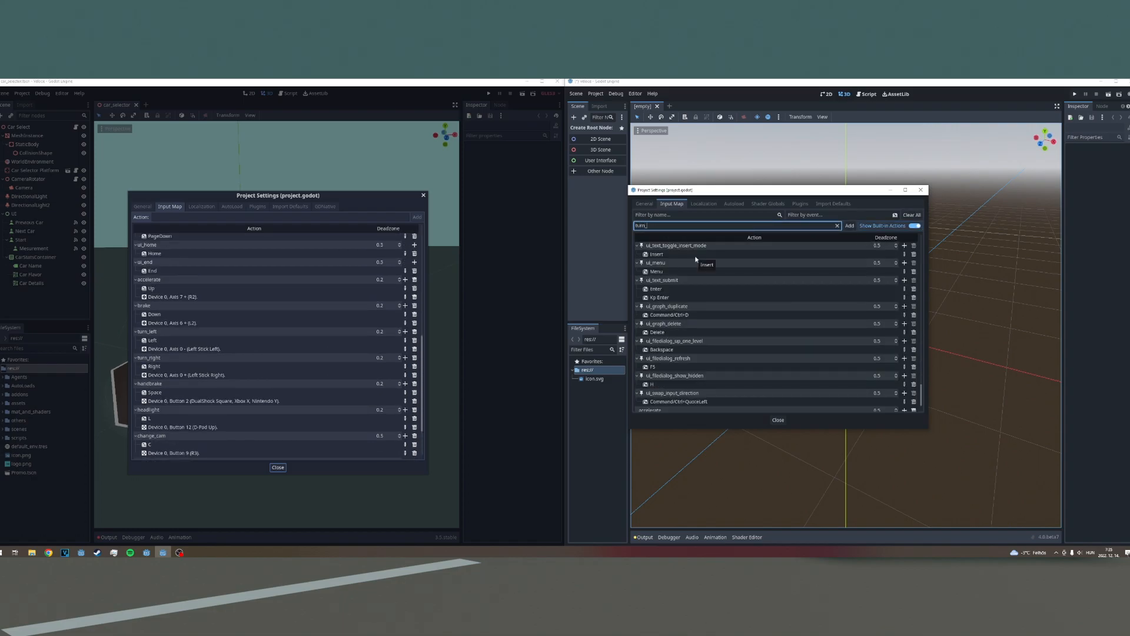
pyautogui.click(837, 224)
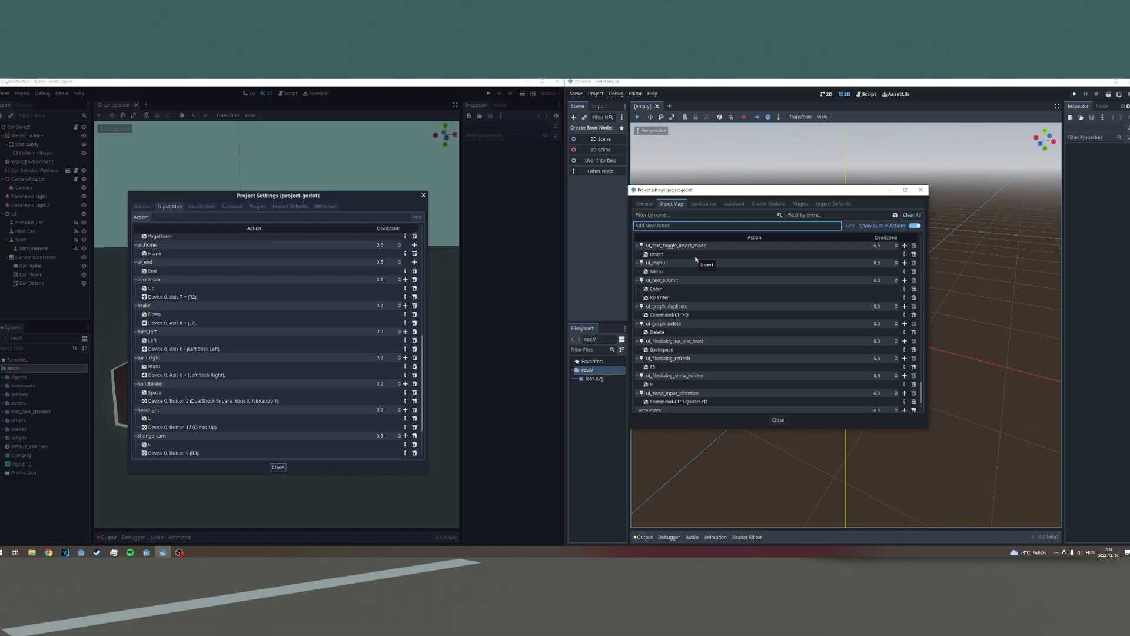
pyautogui.scroll(-3)
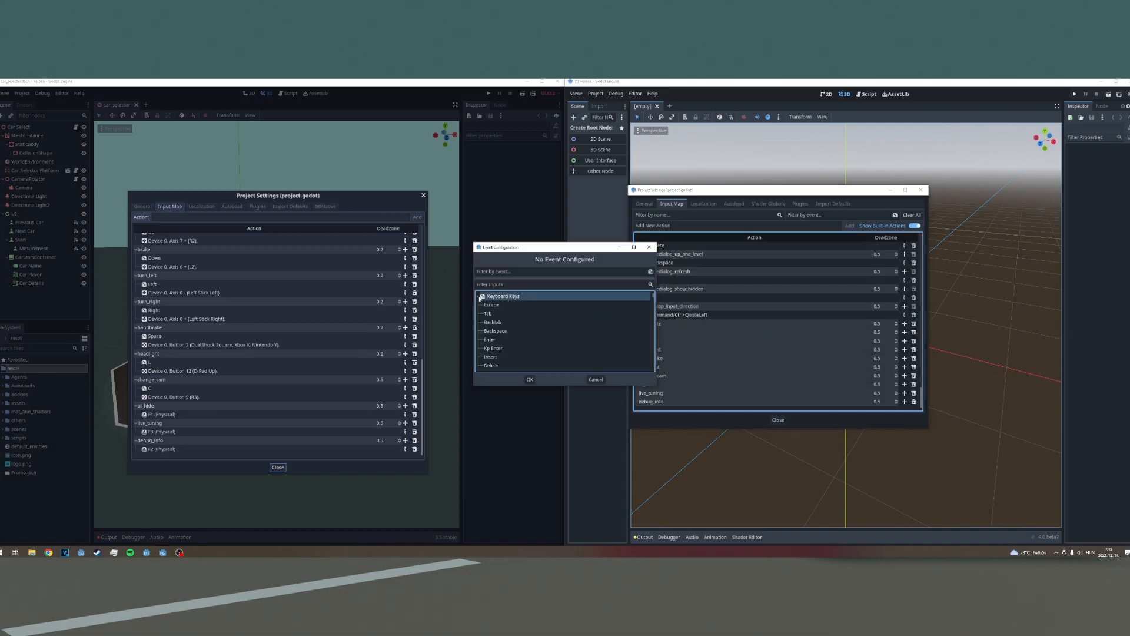
pyautogui.click(595, 379)
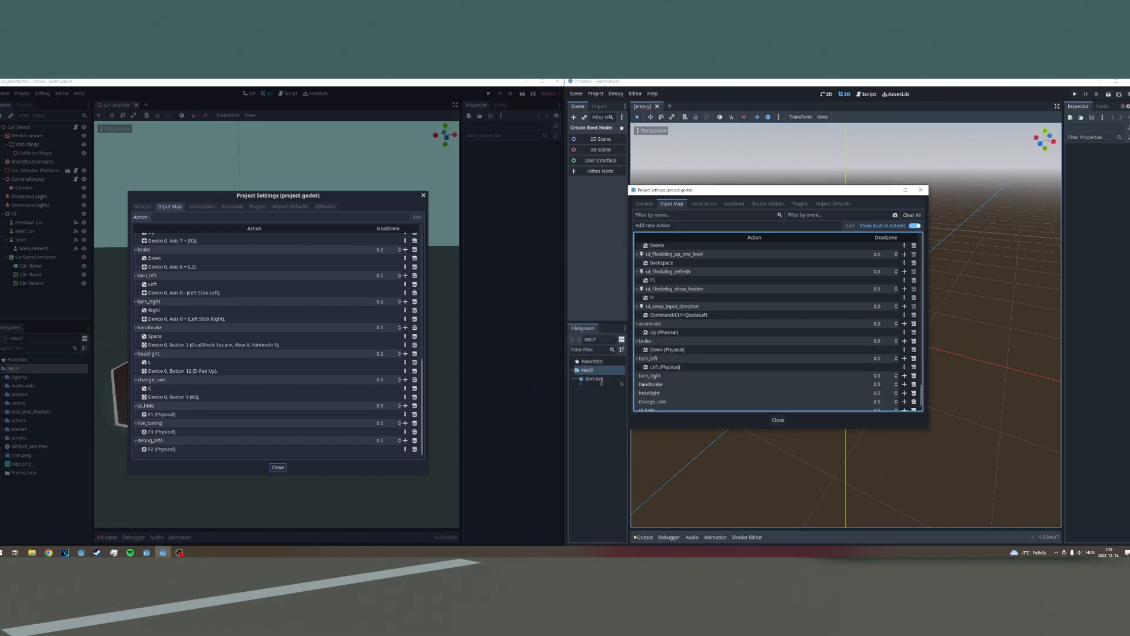
pyautogui.scroll(-3)
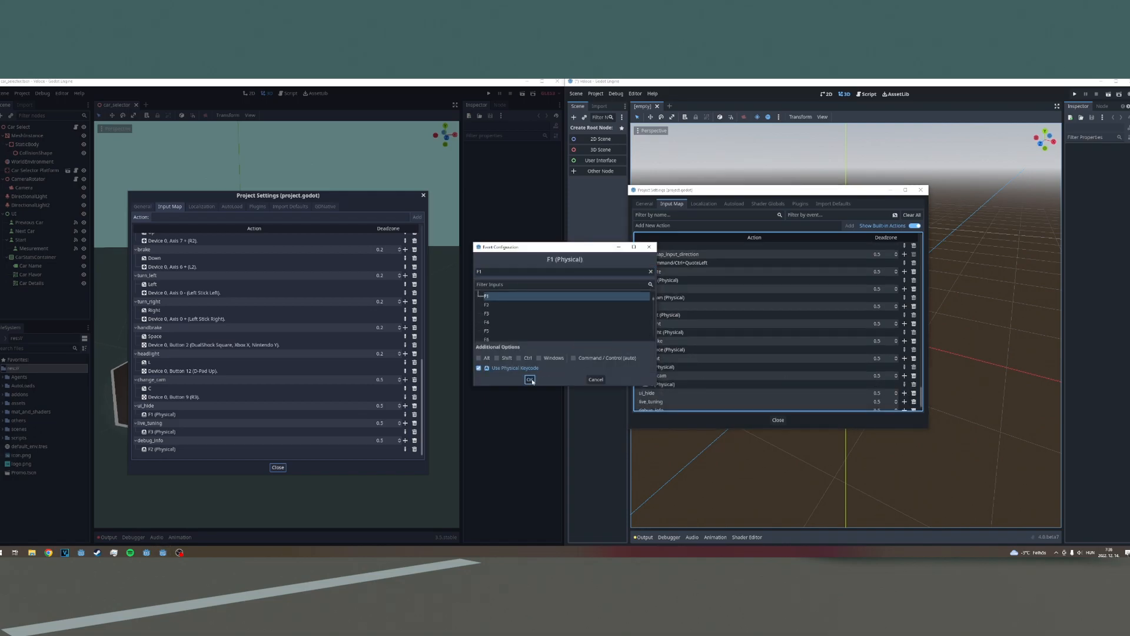
pyautogui.click(530, 380)
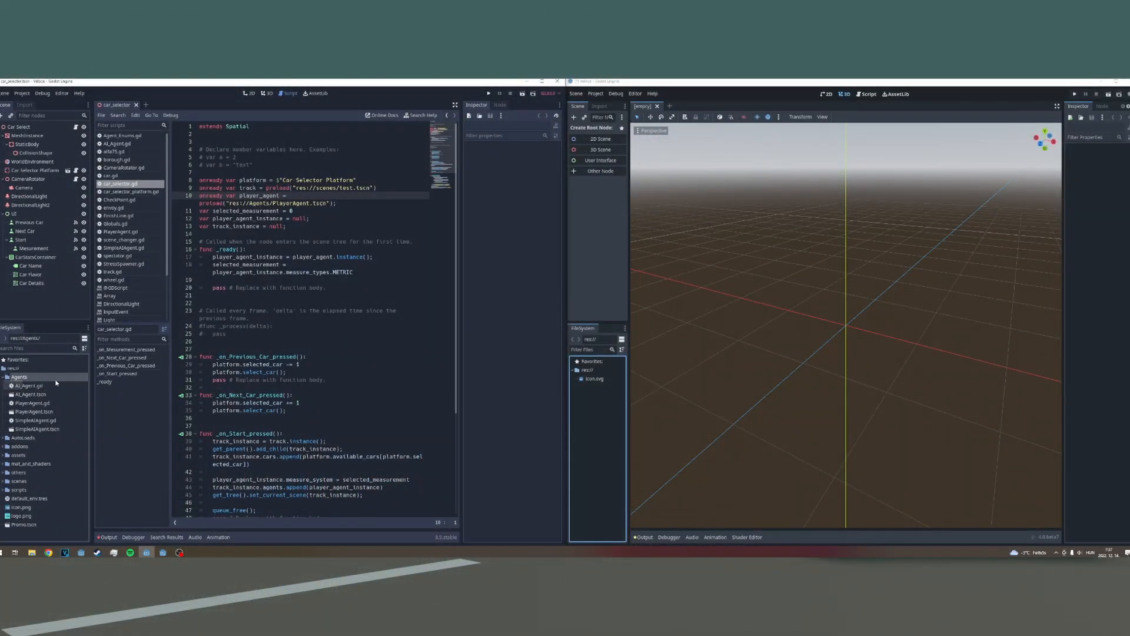
# Browse the old project's assets and others folders, then create a new script in Agents.
pyautogui.click(18, 402)
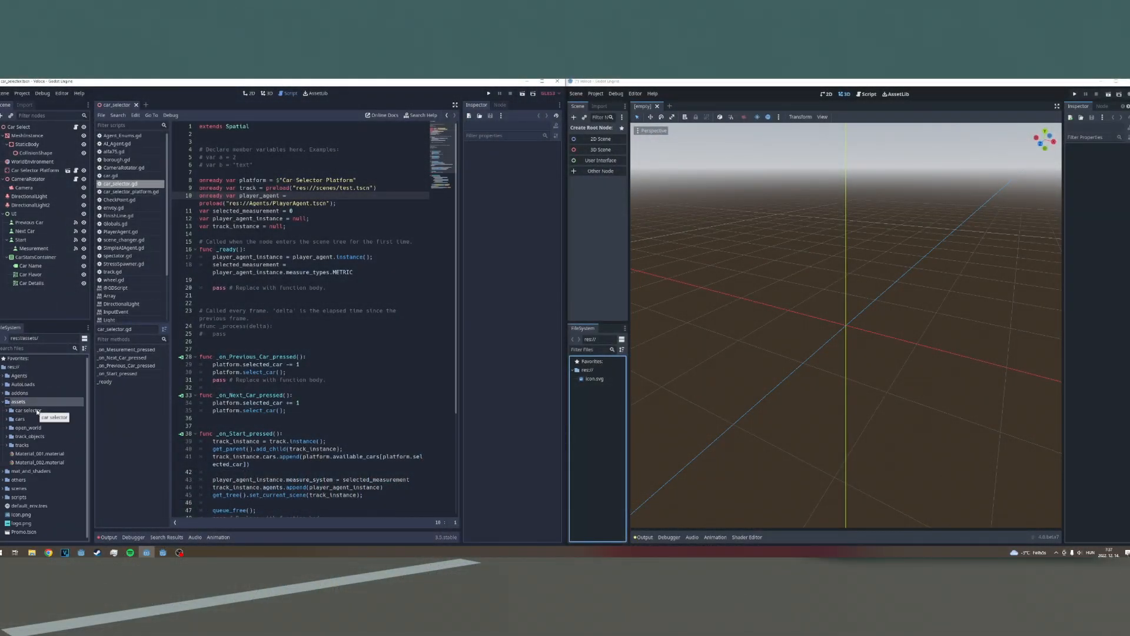
pyautogui.click(17, 445)
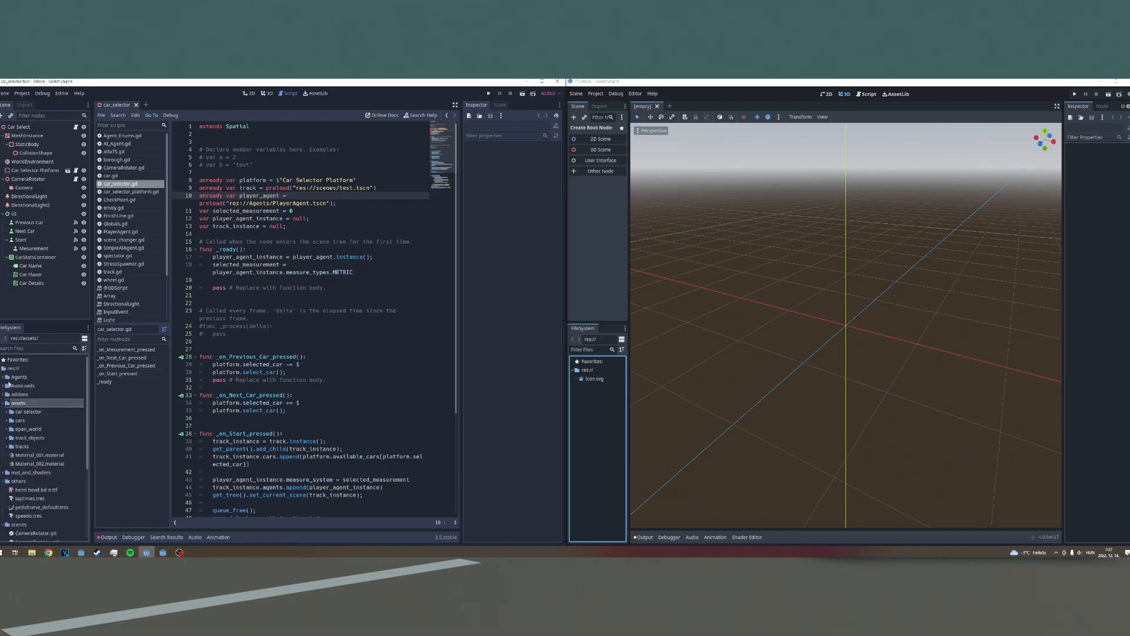
pyautogui.rightClick(593, 378)
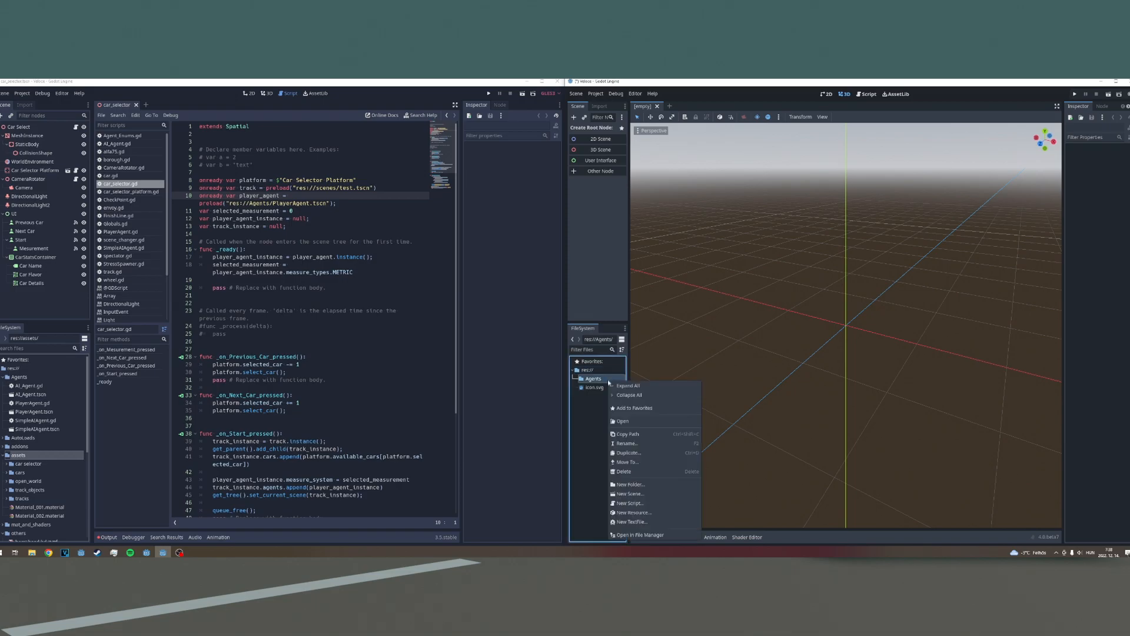
pyautogui.click(629, 503)
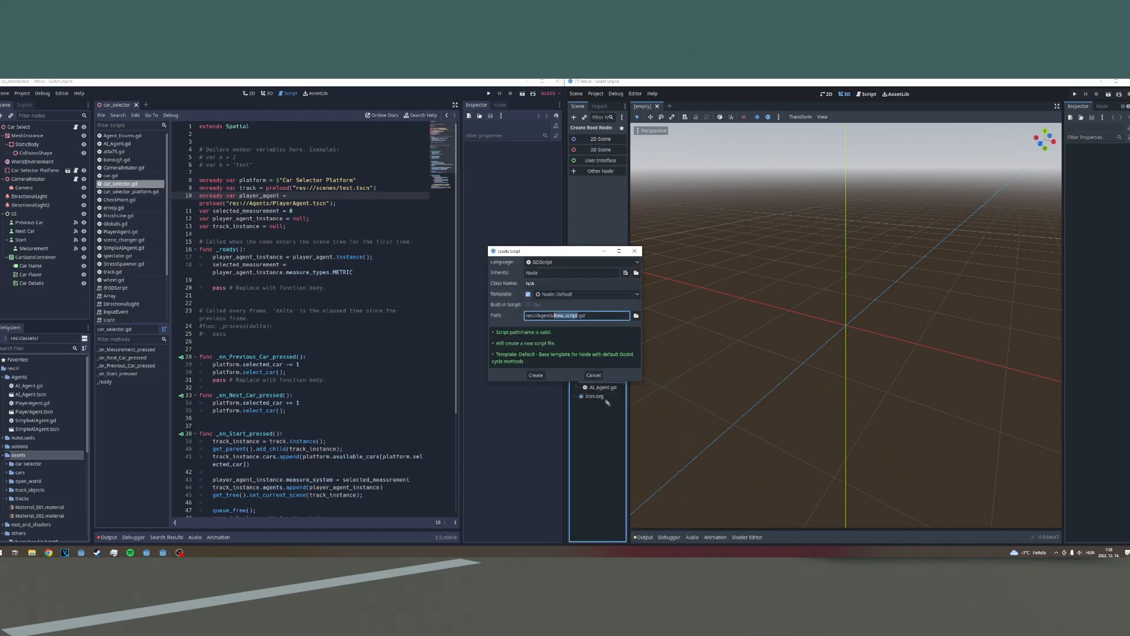
pyautogui.click(593, 375)
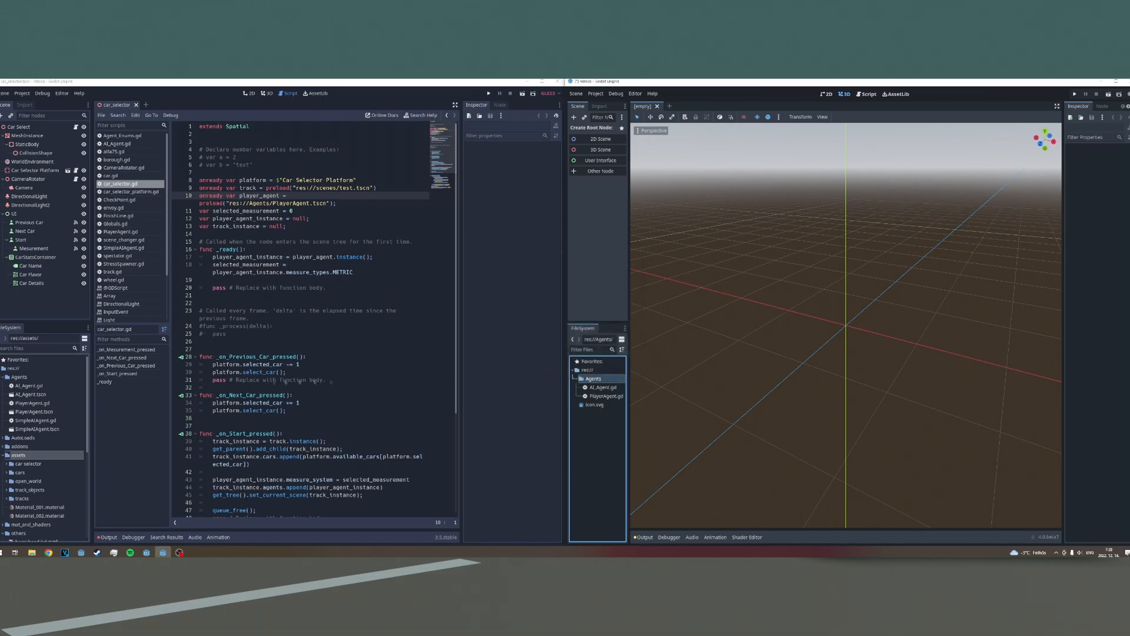
pyautogui.click(590, 339)
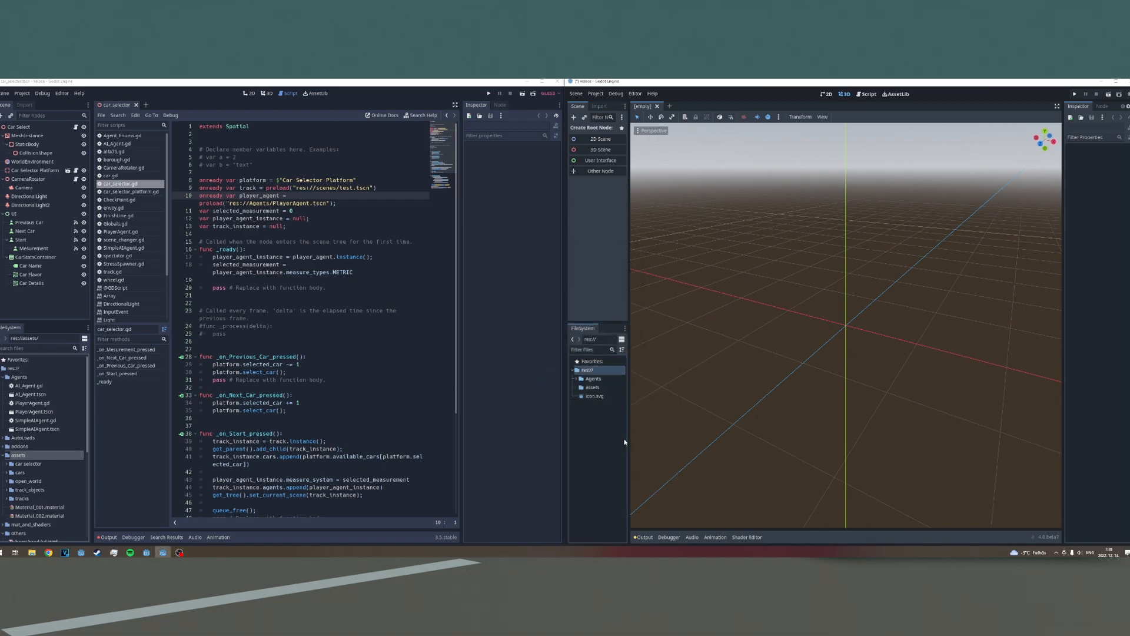
pyautogui.click(594, 396)
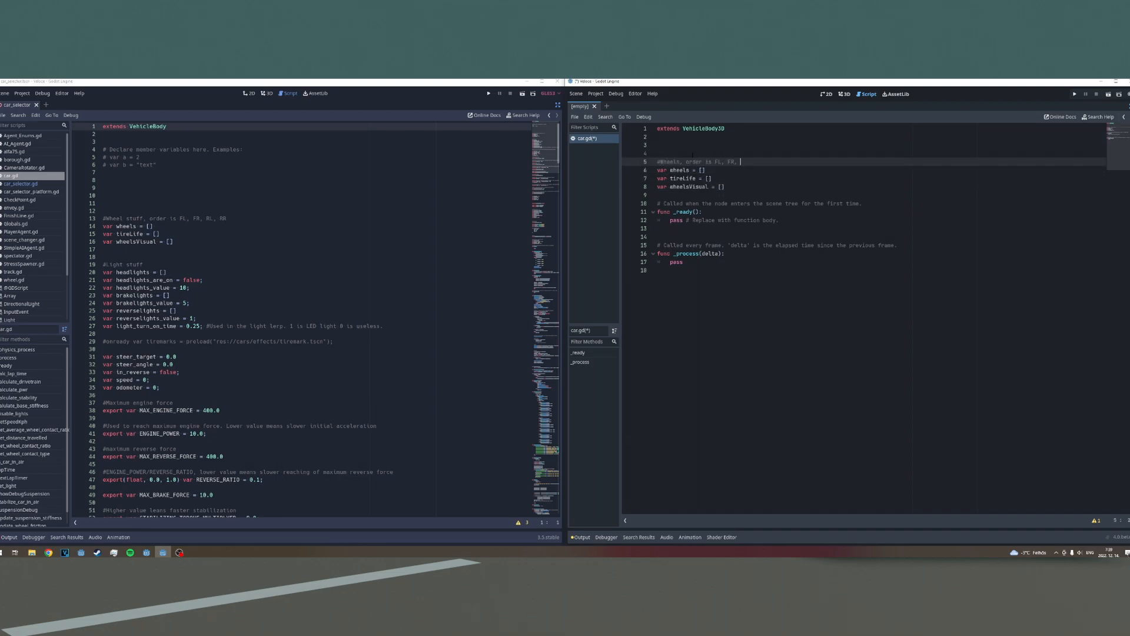
# Type the headlight, brakelight and reverse-light vars into car.gd, then begin the steer_t variable.
pyautogui.write('headlights = [')
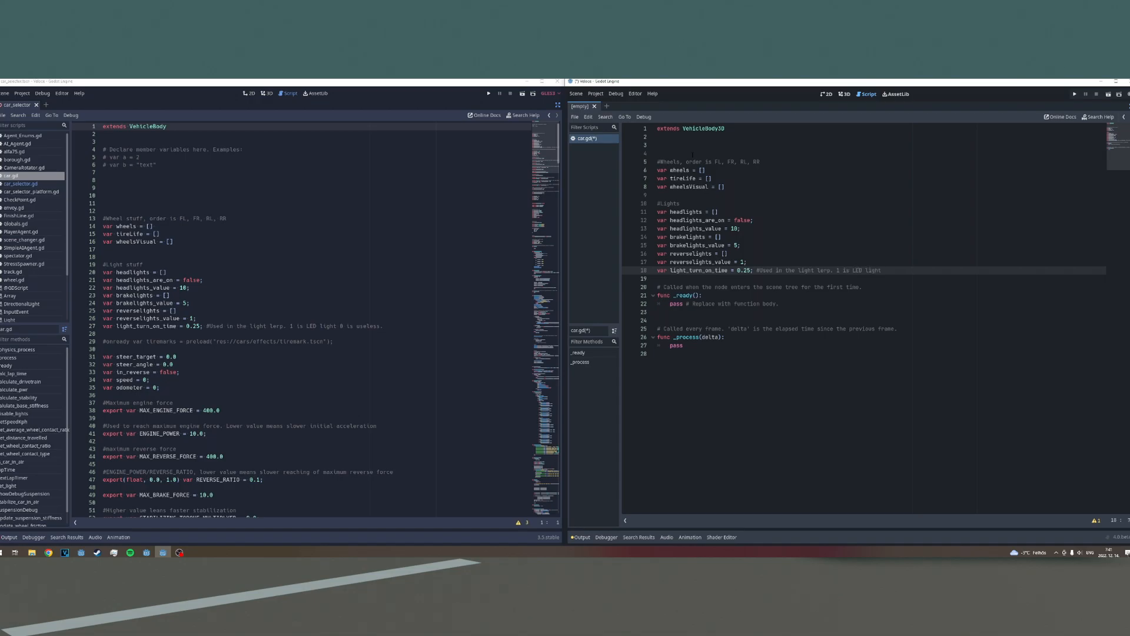
pyautogui.write(', 0 is useless, inbetween is halog')
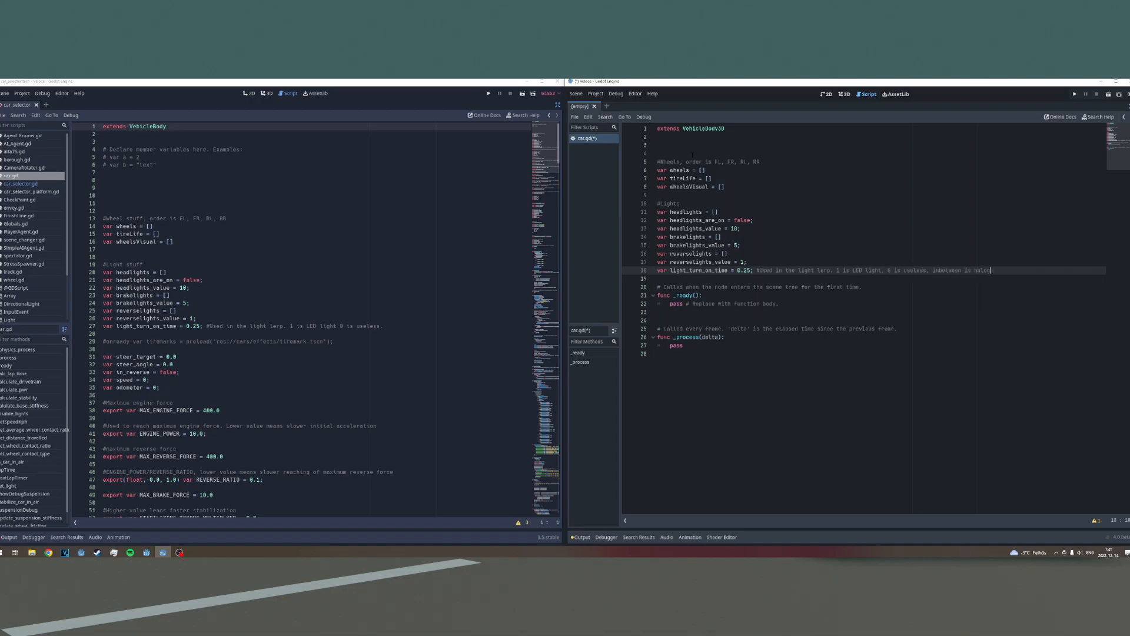
pyautogui.write('var steer_t')
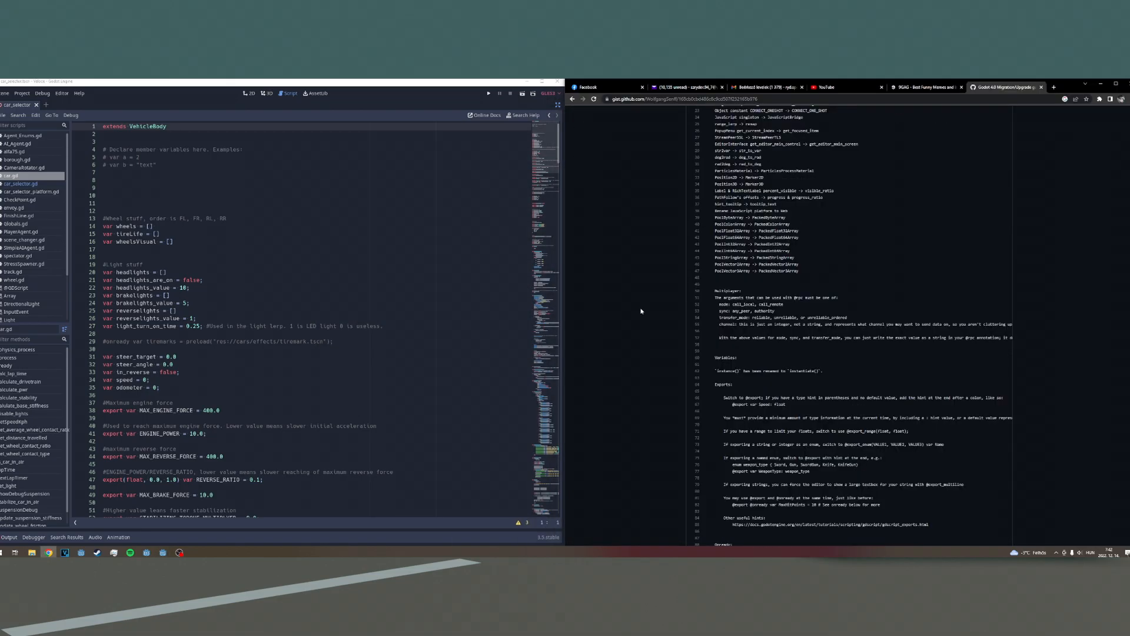
# Scroll through the Godot 4 migration gist on signals, functions and renamed nodes.
pyautogui.scroll(-3)
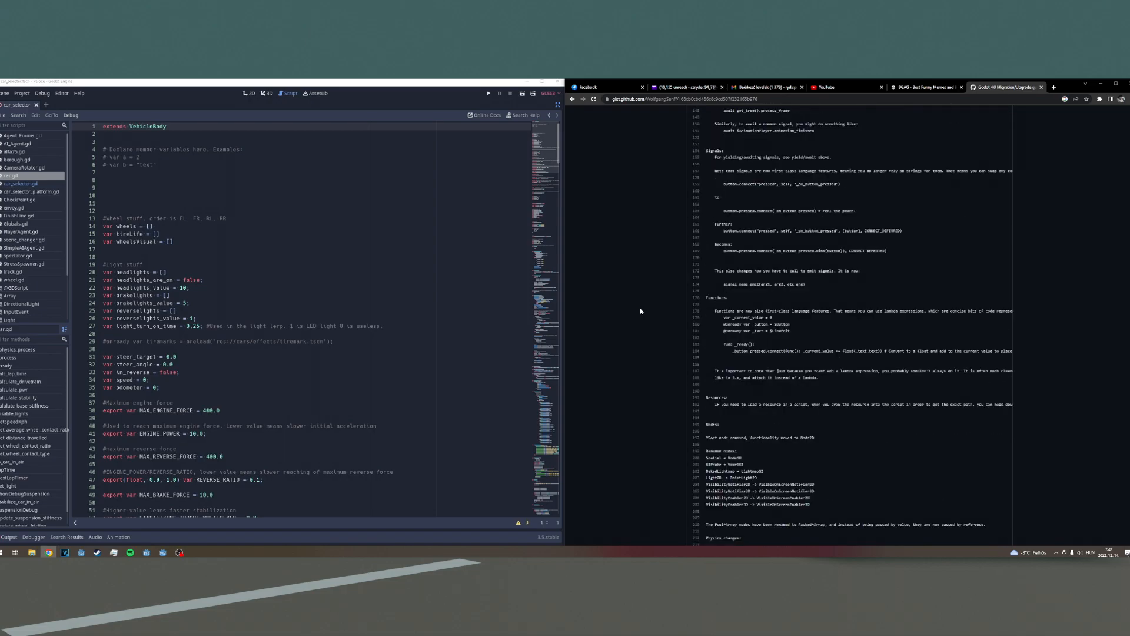
pyautogui.scroll(3)
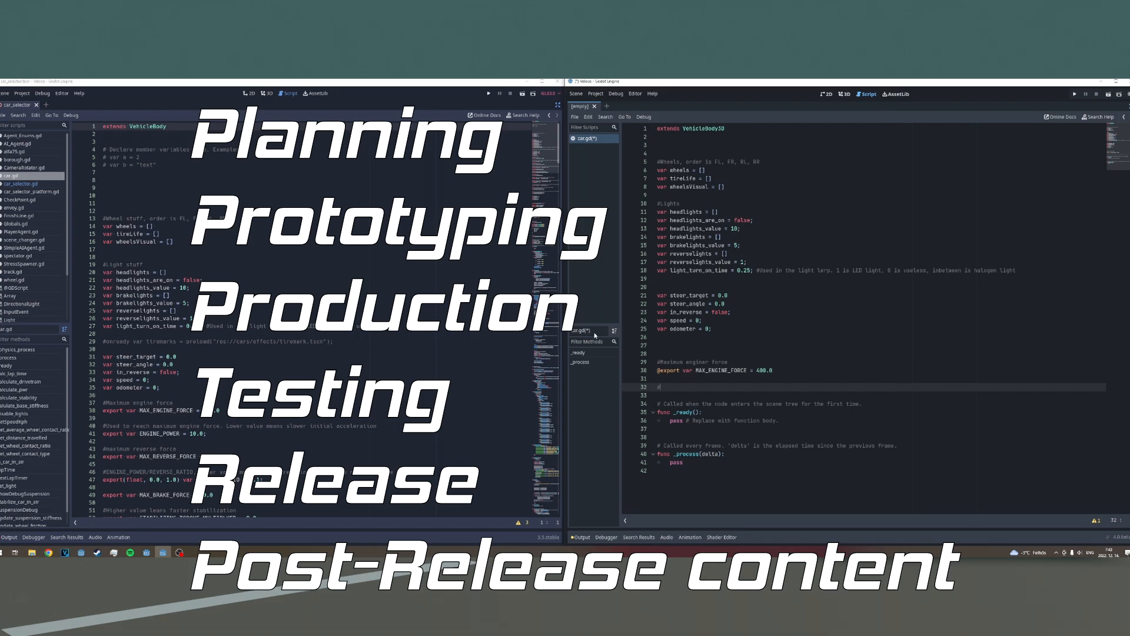
pyautogui.write('@export var ENGINE_POWER = 10.0')
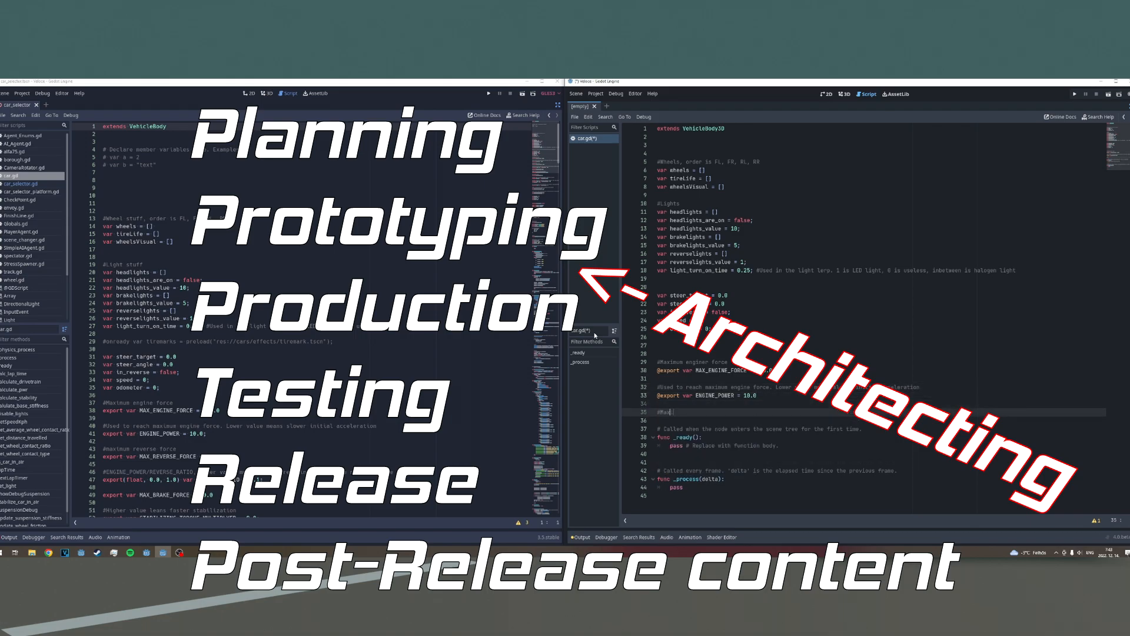
pyautogui.write('@export var MAX_REVERSE_FORCE = 400.0')
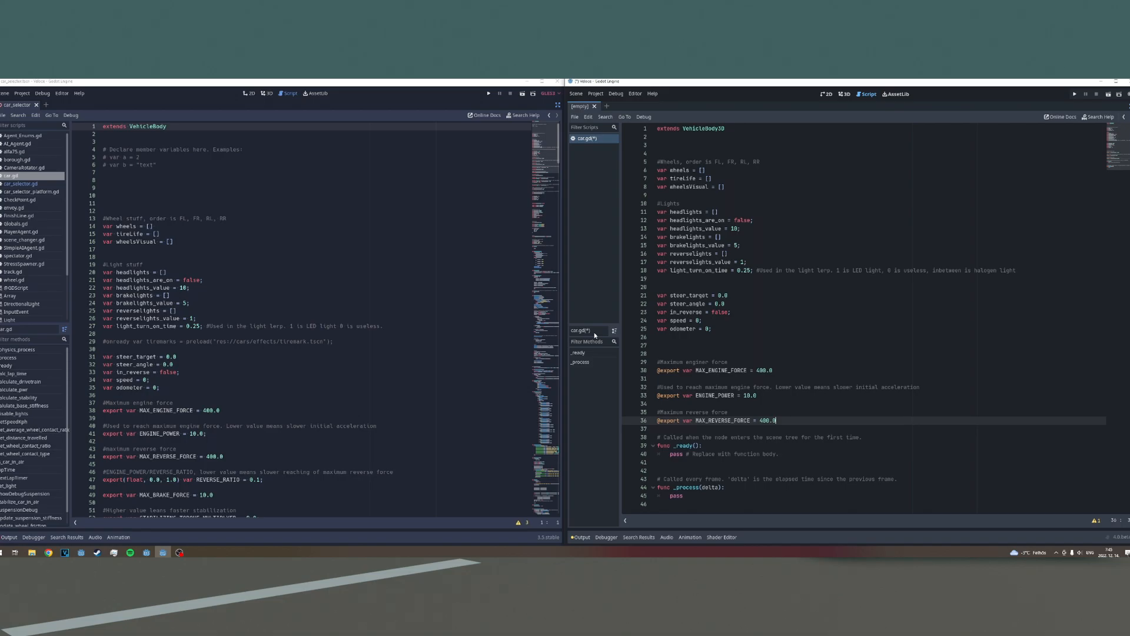
pyautogui.press('Enter')
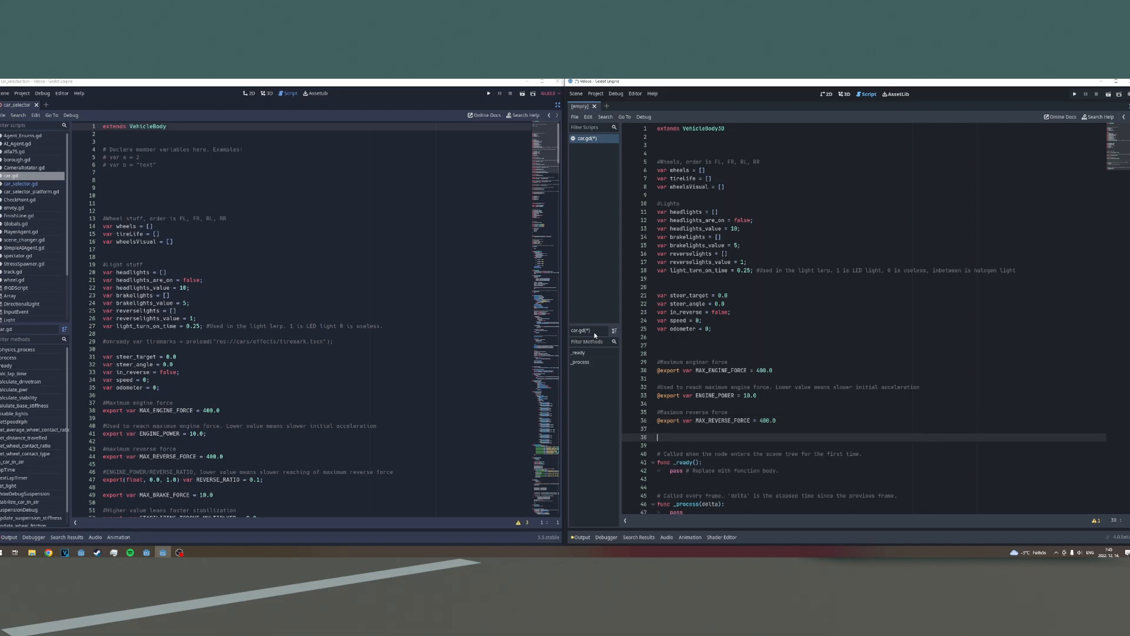
pyautogui.write('#ENGINE_POWER/REVERS_RATIO, lower value means slower reaching of maximum reverse force')
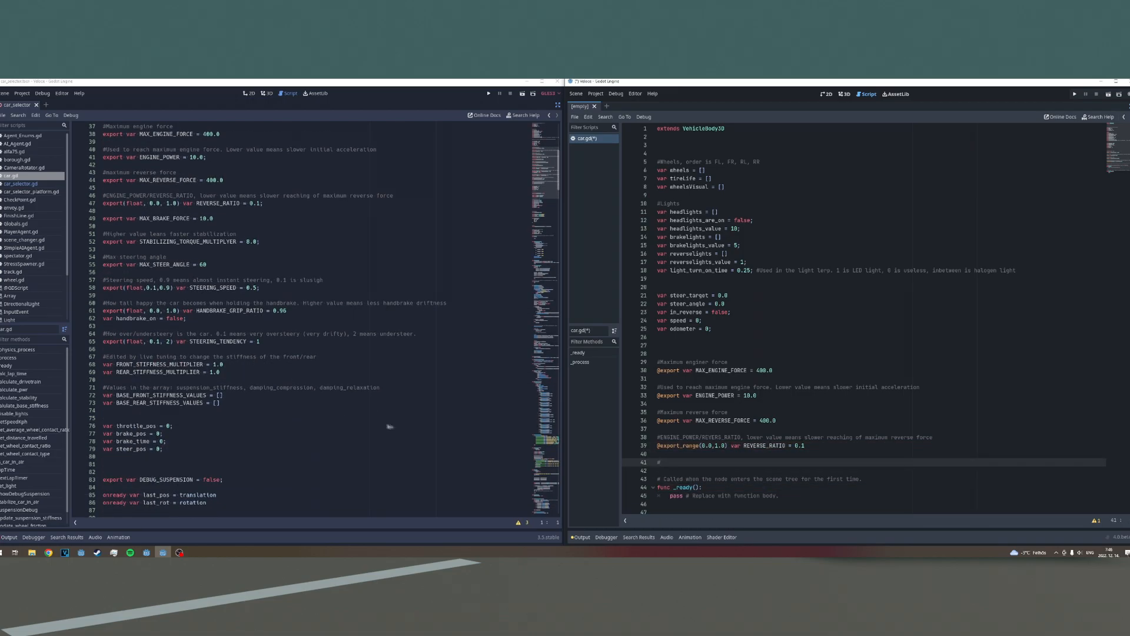
pyautogui.moveTo(254, 301)
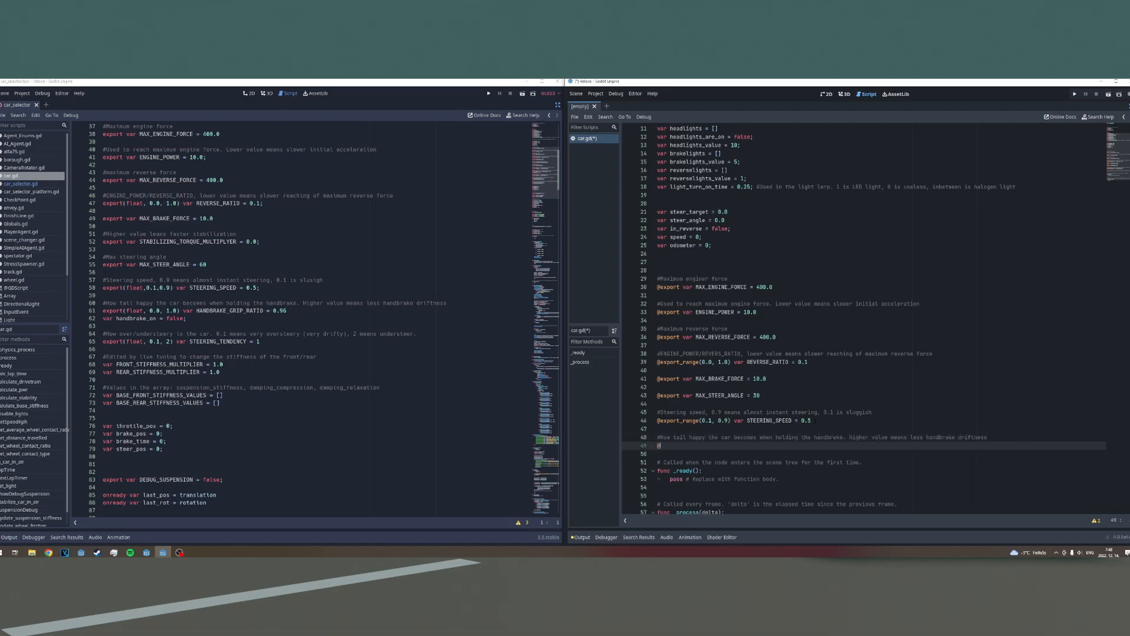
pyautogui.write('@export_range(0.0, 1.0) va')
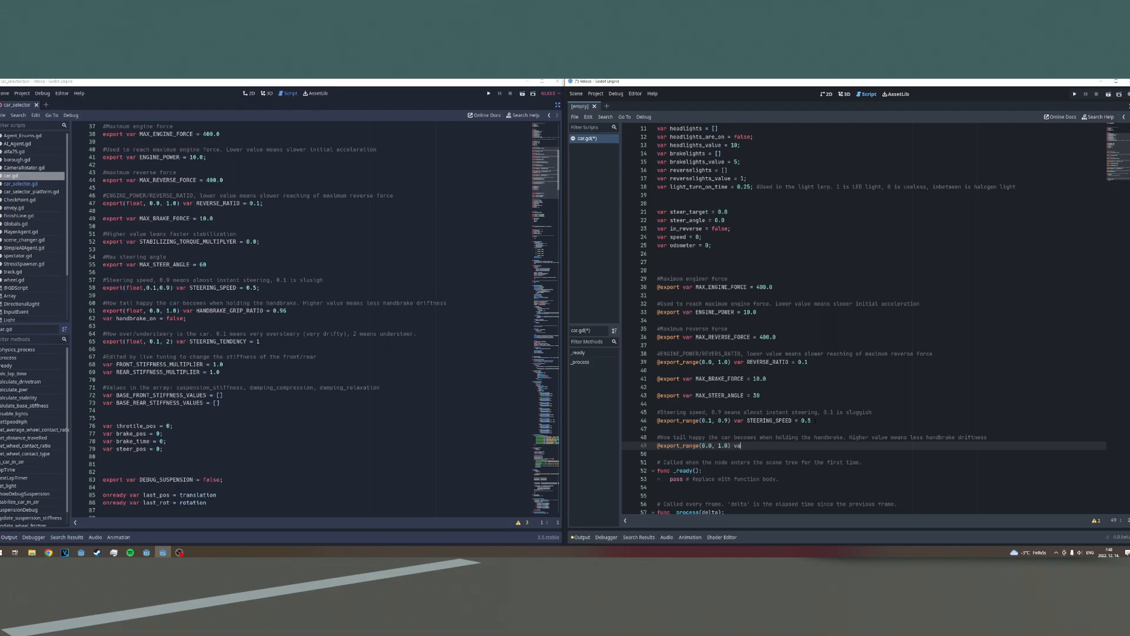
pyautogui.write('HANDBRAKE_GRIP_RATIO = 0.96')
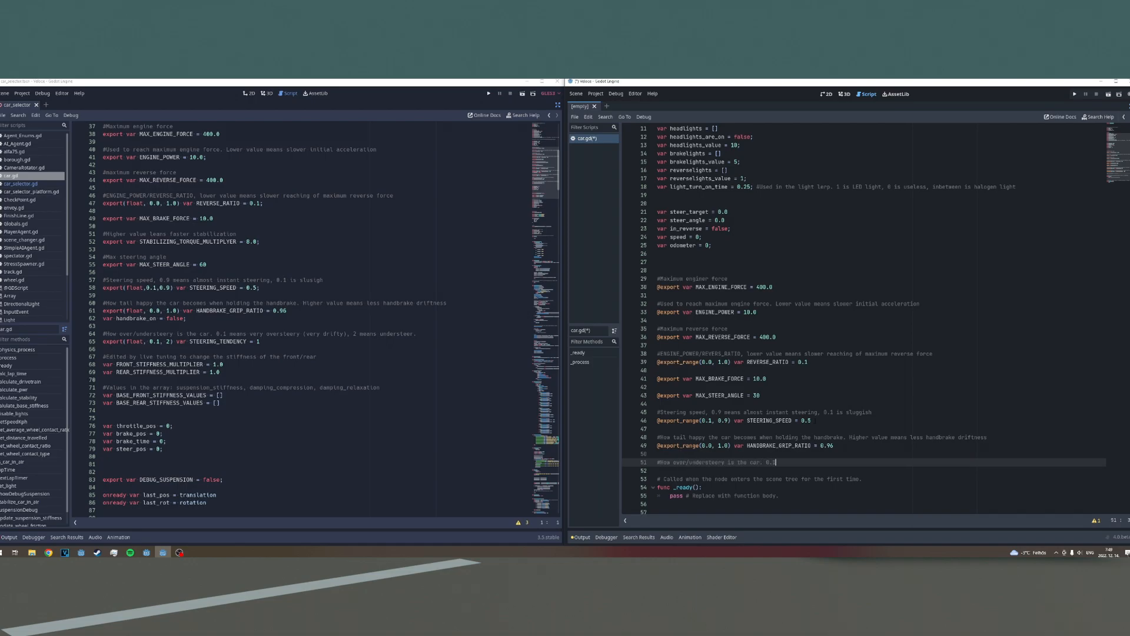
pyautogui.write('means very oversteery (drifty)')
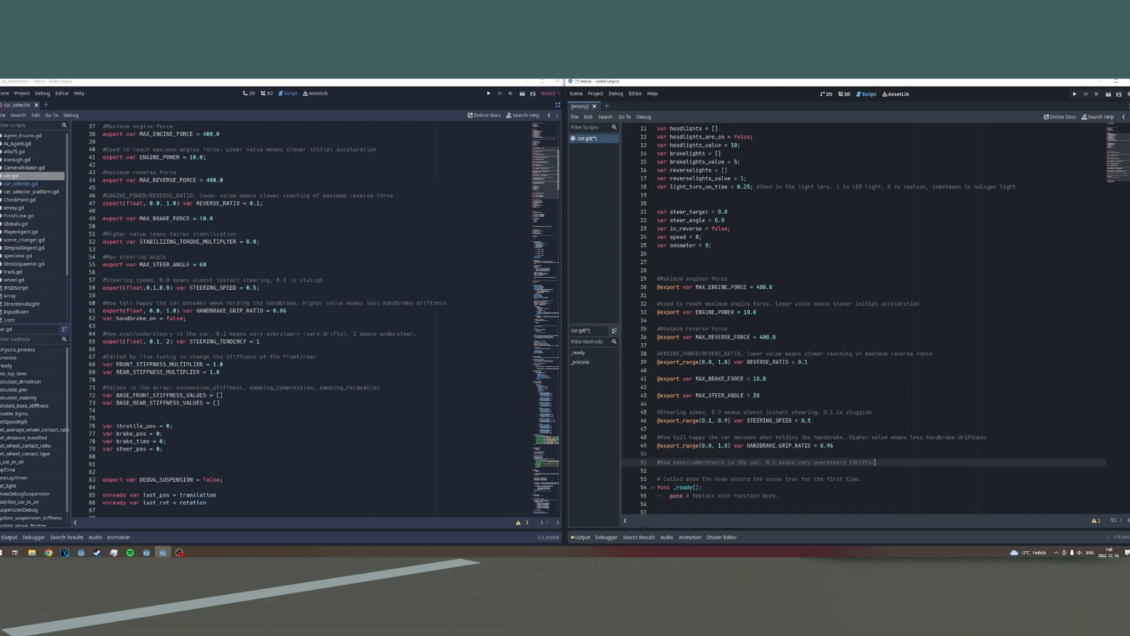
pyautogui.write('@export_range(0.1, 2.0) var STEERING_TENDENCY = 1;')
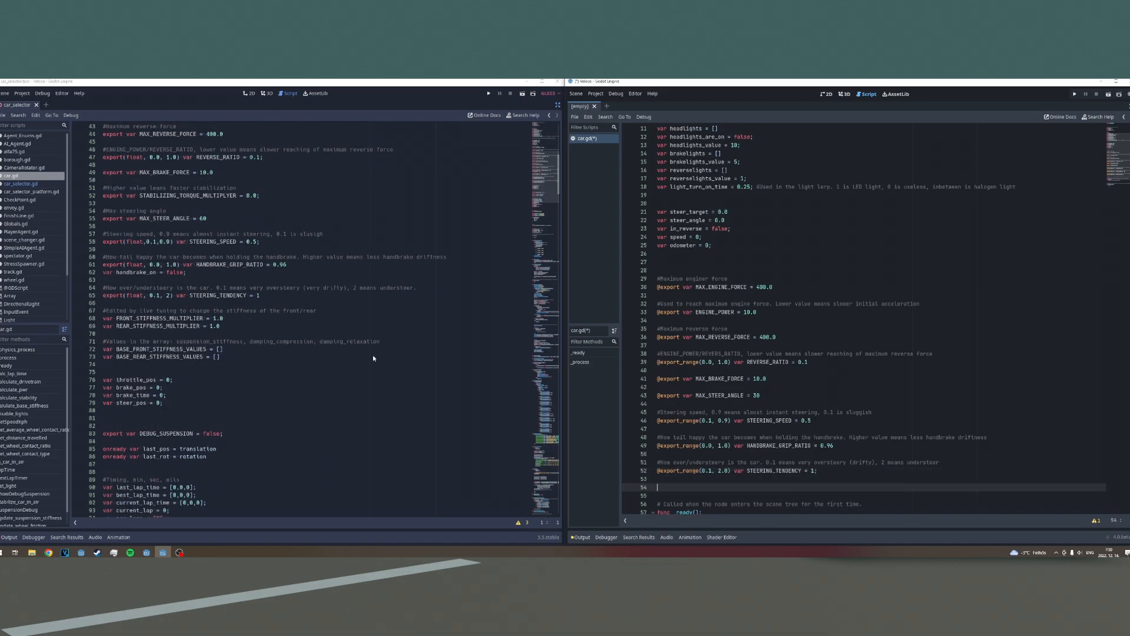
pyautogui.scroll(-3)
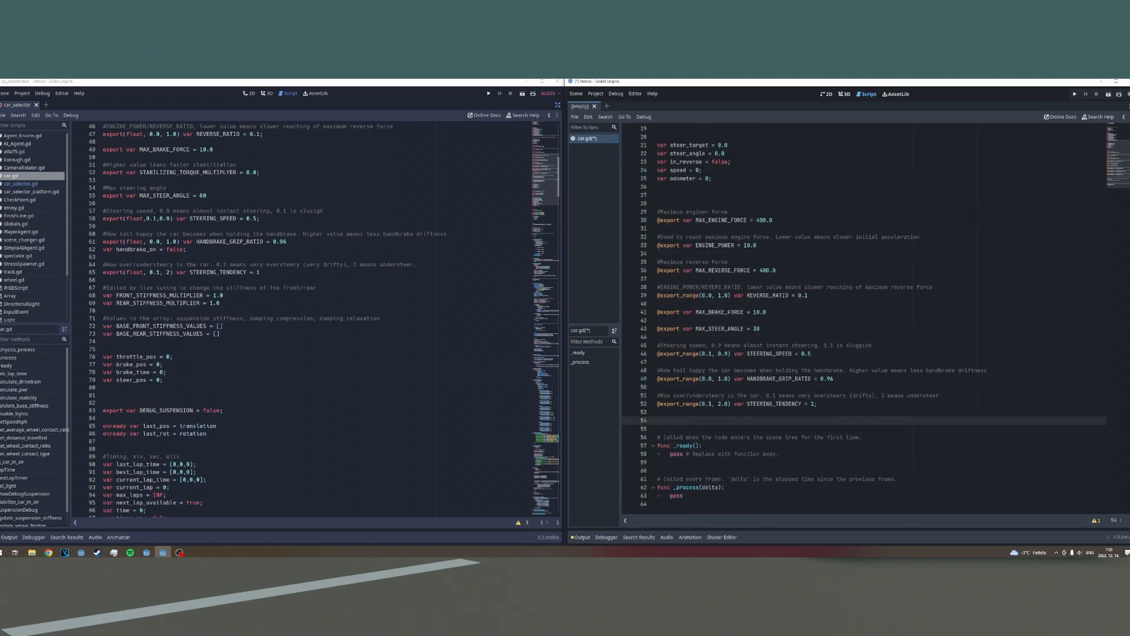
pyautogui.scroll(-3)
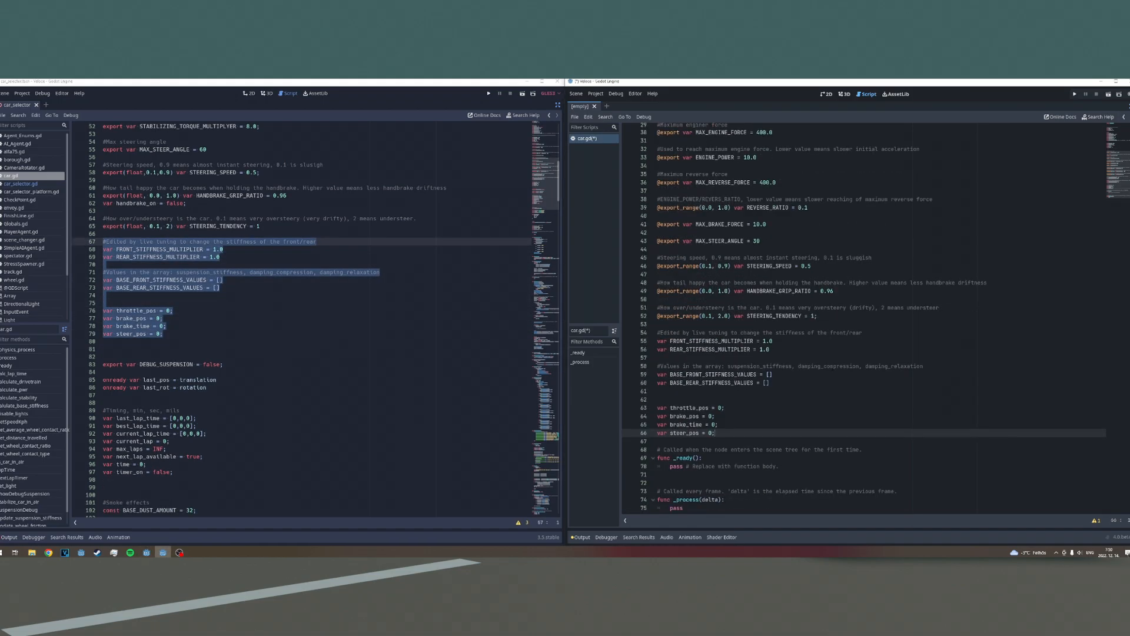
pyautogui.scroll(-3)
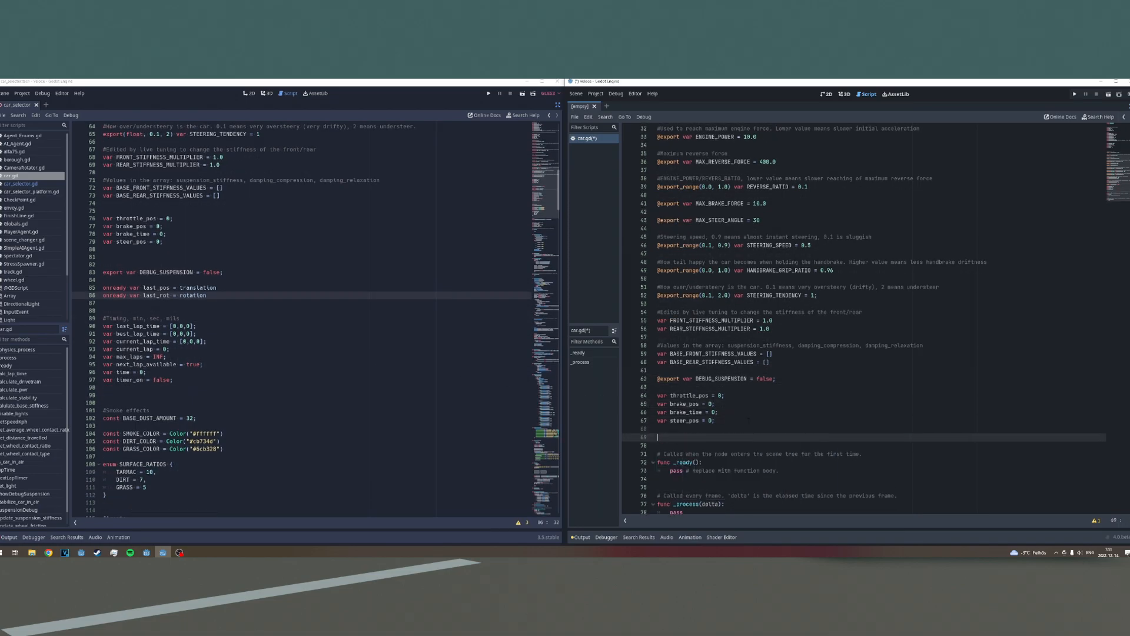
pyautogui.write('@onready var last_pos = trans')
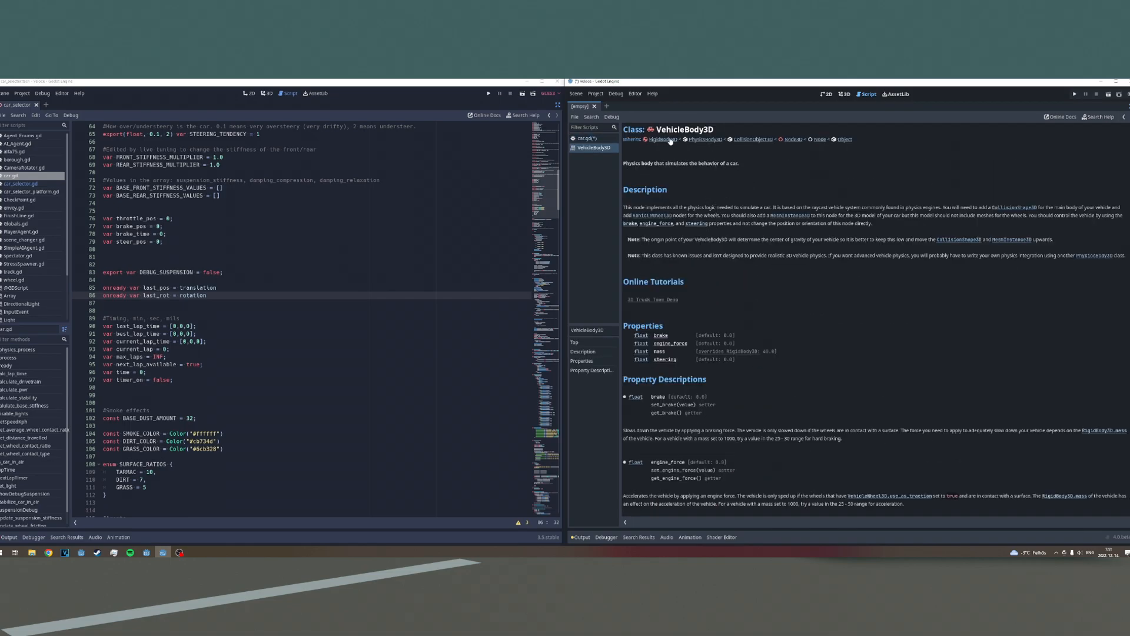
# Check the Node3D and Transform3D references, then set last_pos to get_position() and begin last_rot.
pyautogui.click(819, 139)
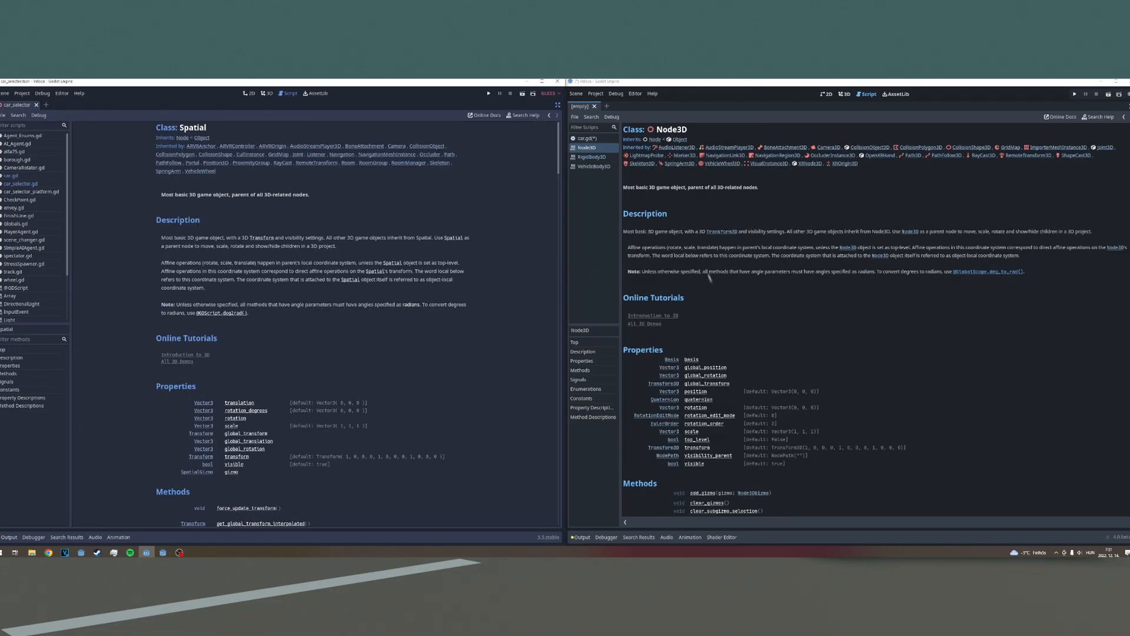
pyautogui.click(591, 166)
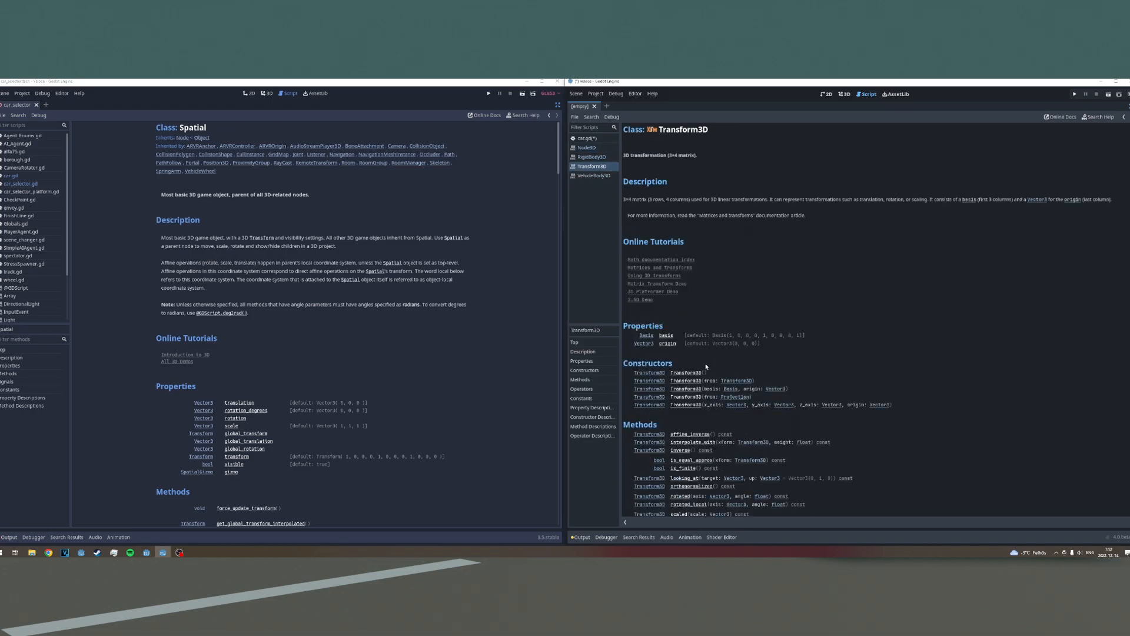
pyautogui.click(591, 158)
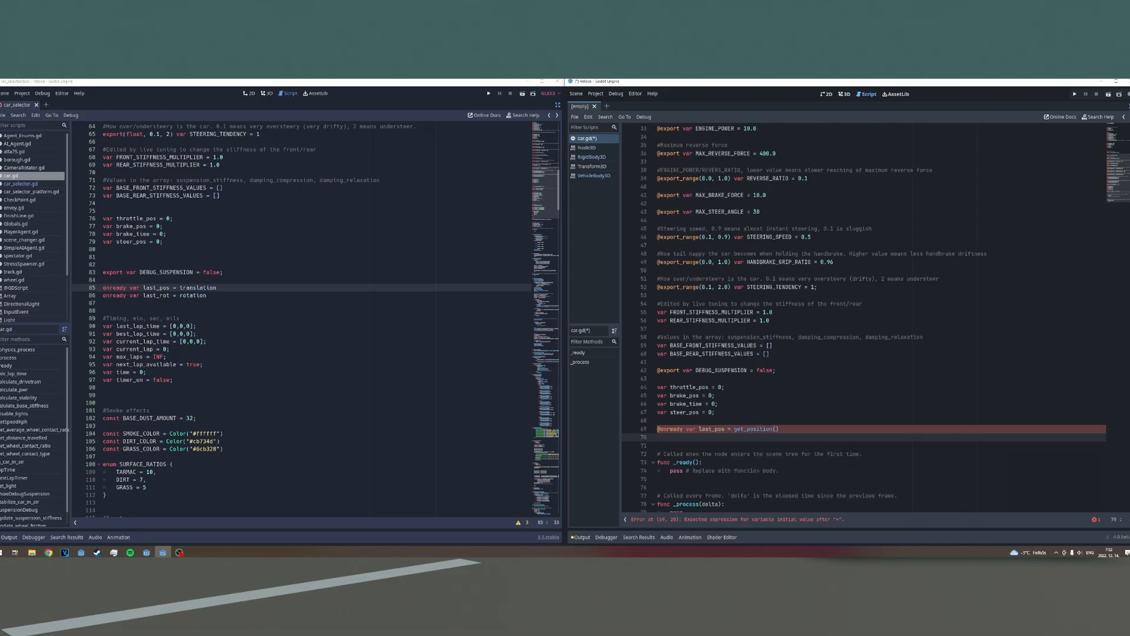
pyautogui.write('get_ro')
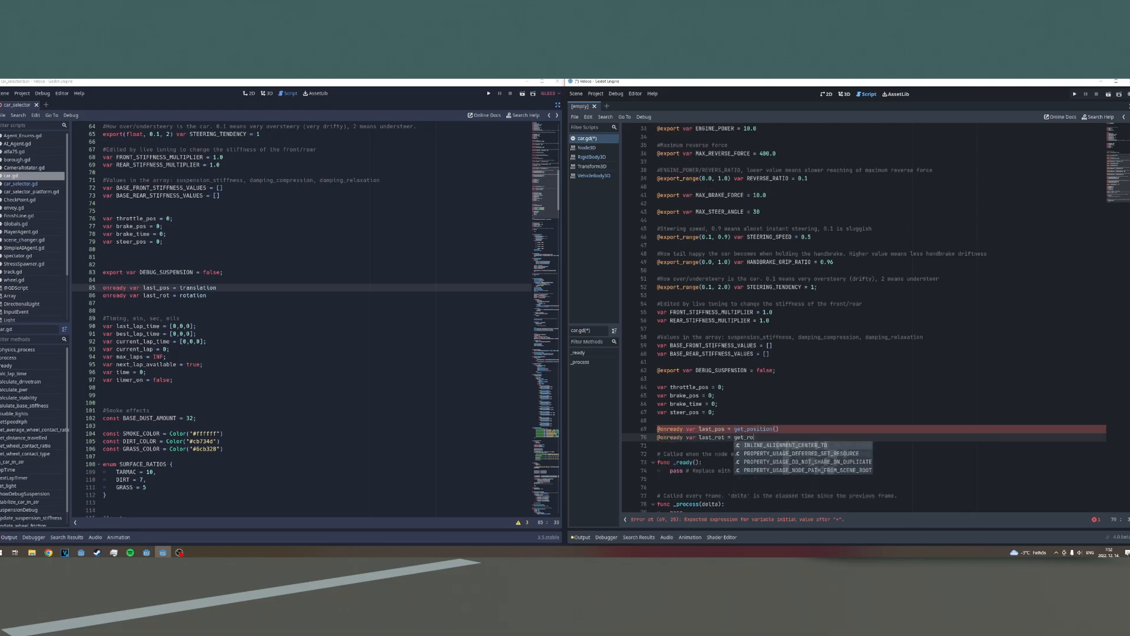